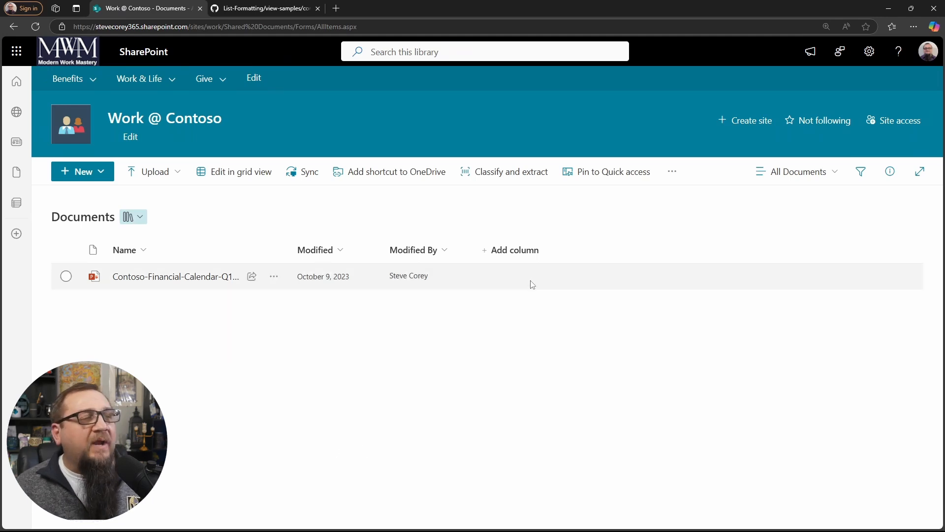
- Check the financial calendar file's context menu in the Documents library, then dismiss it
right_click(175, 276)
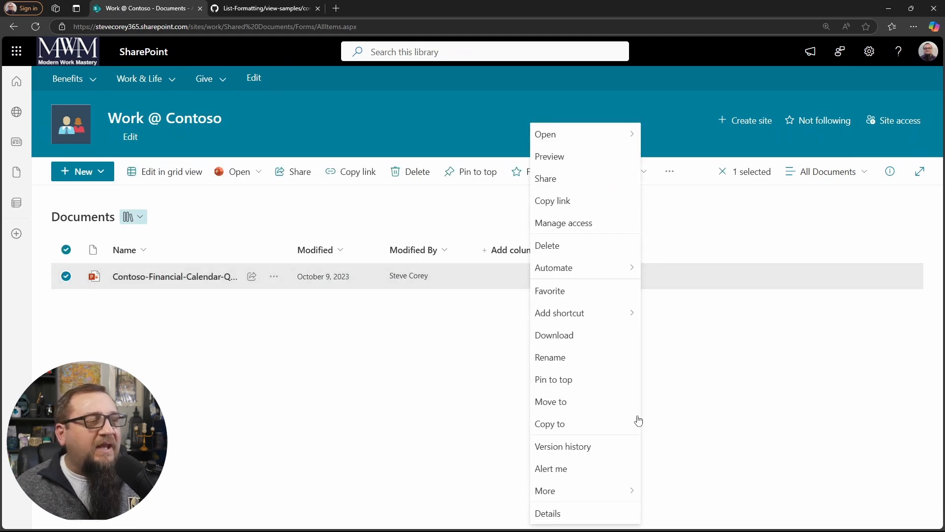
click(475, 377)
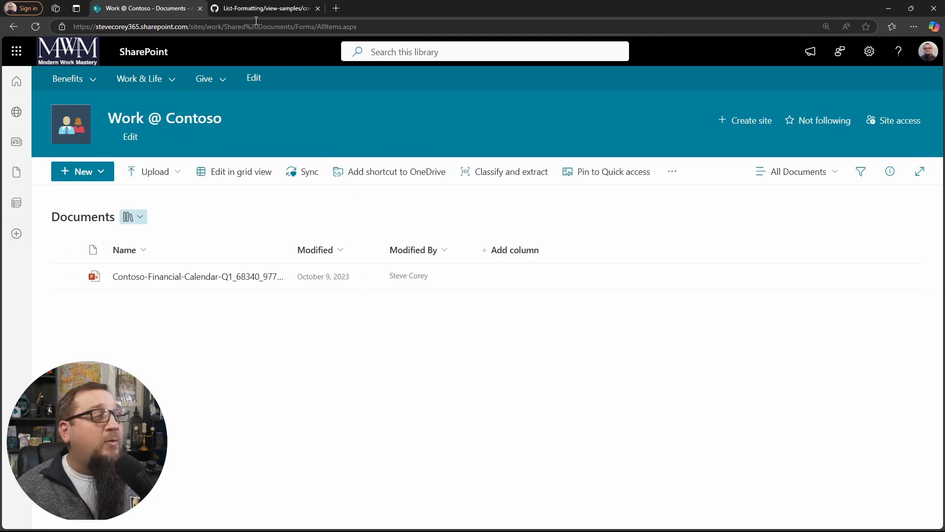
- Copy the raw JSON of commandbar-hide-all.json from the GitHub List-Formatting repo
click(264, 8)
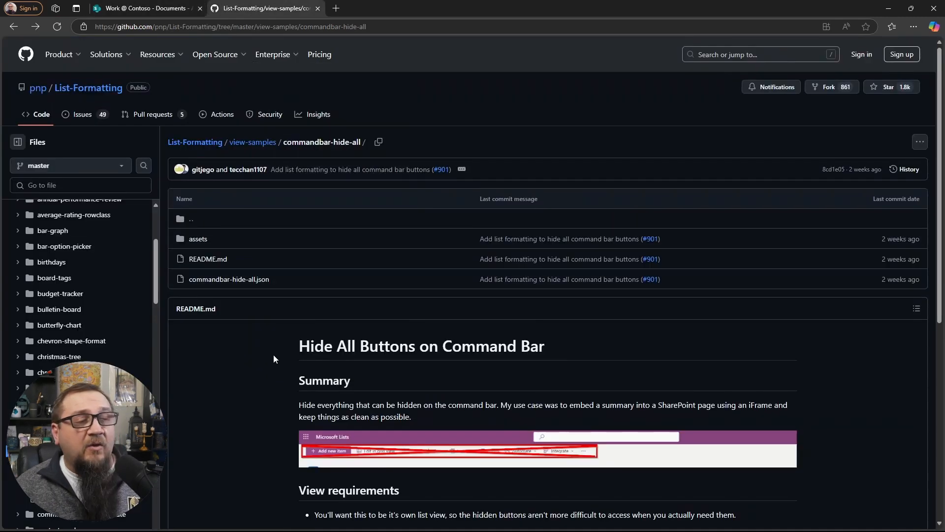
scroll(down, 3)
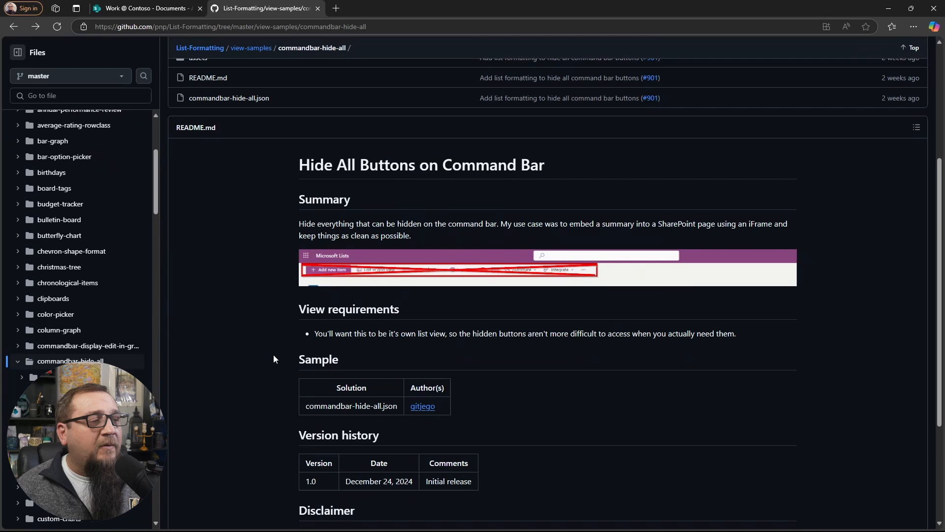
scroll(down, 3)
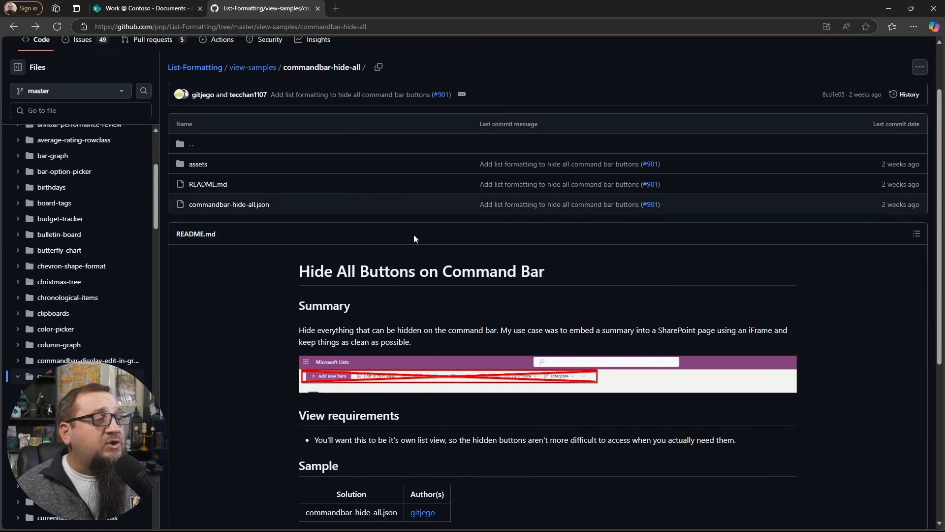
mouse_move(228, 204)
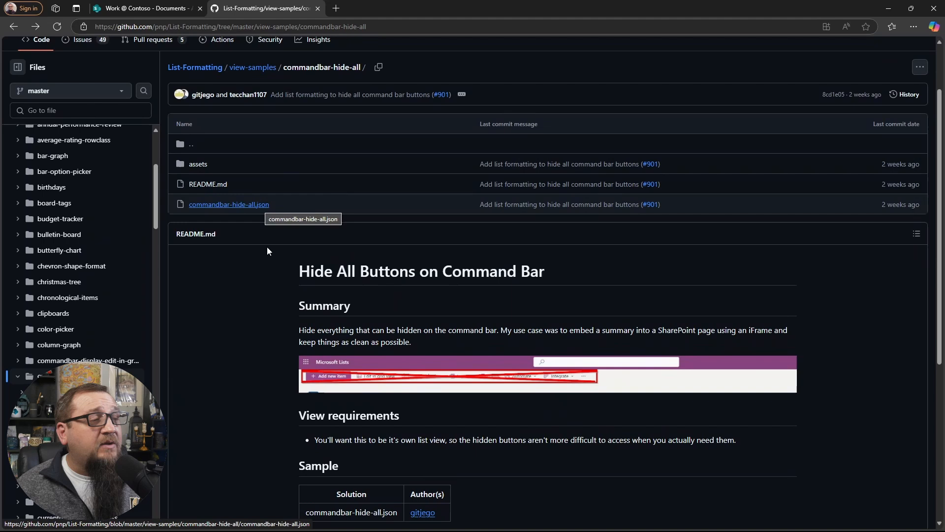
mouse_move(268, 390)
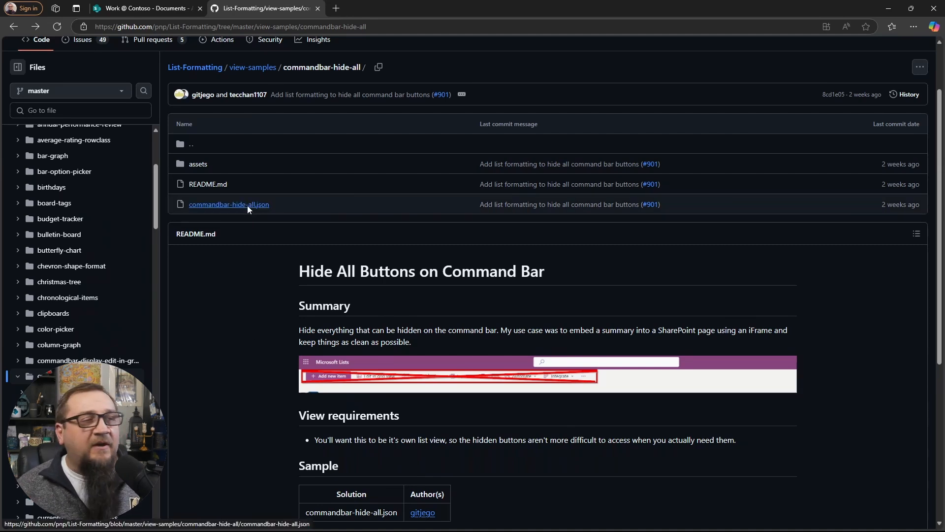
click(229, 204)
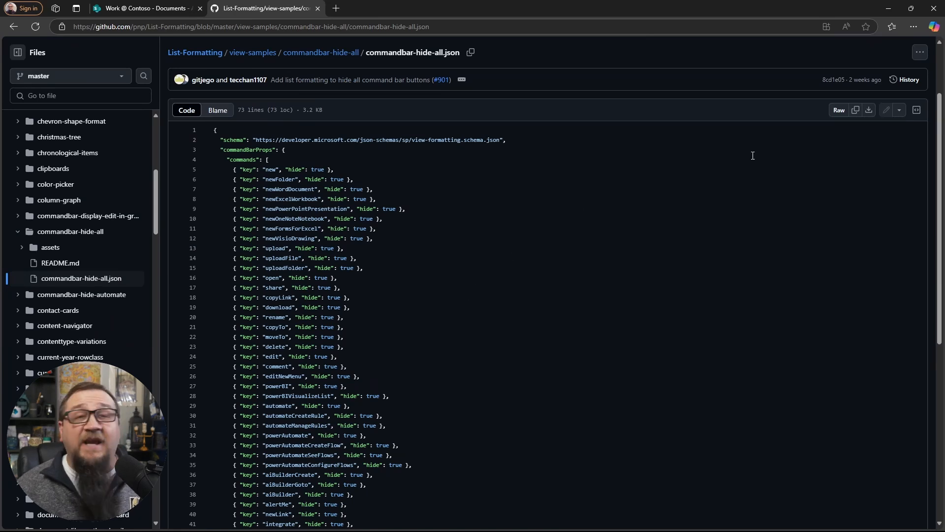
mouse_move(856, 109)
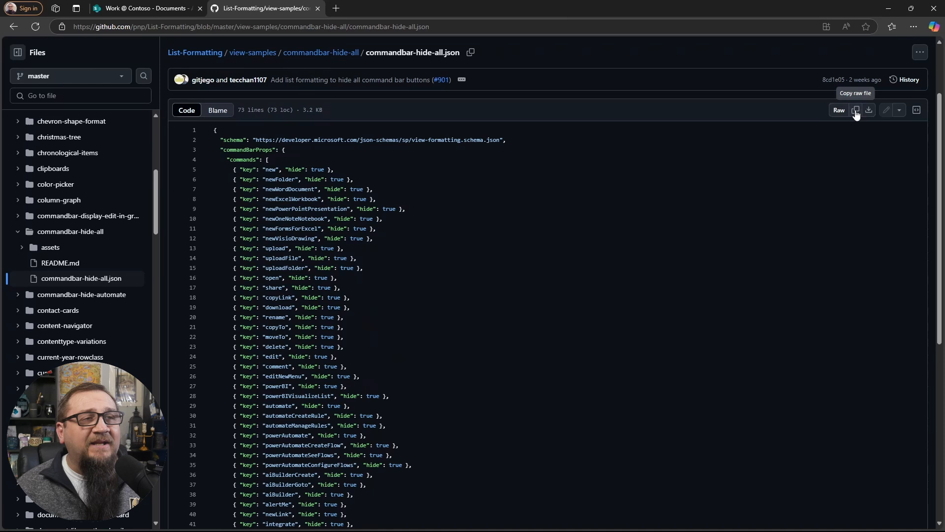
click(145, 8)
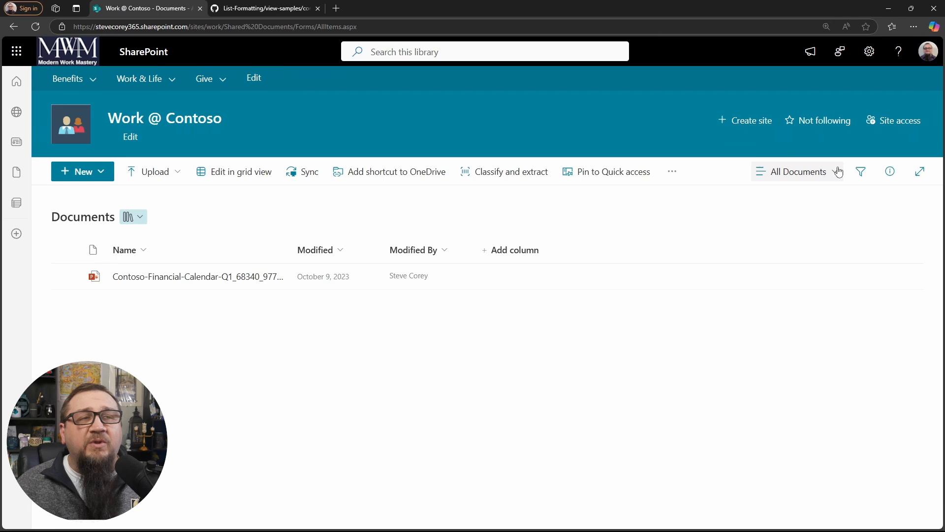
- Create a new public list view named 'Clean View' in the Documents library
click(799, 172)
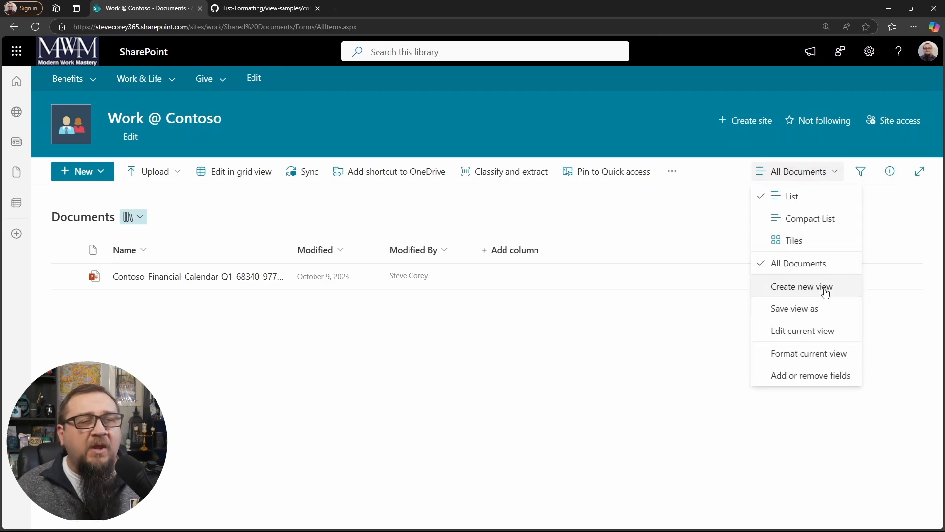
click(801, 287)
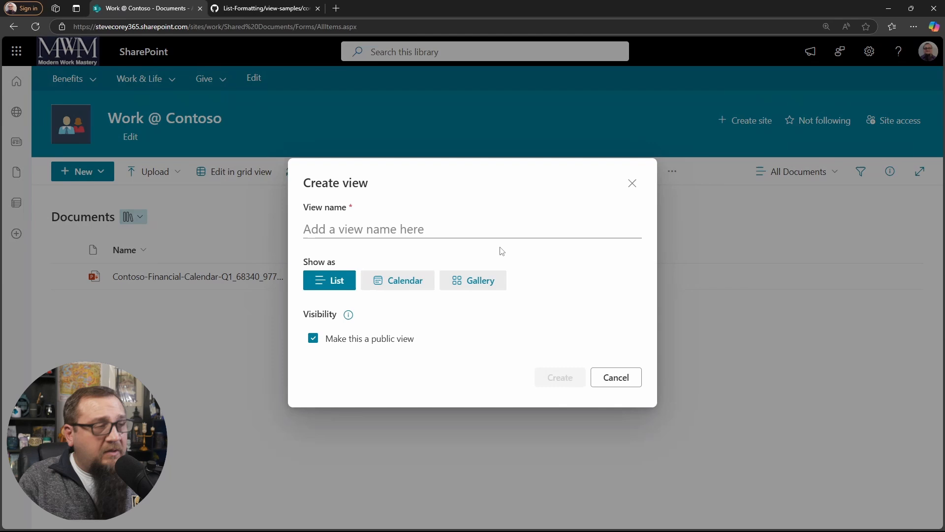
click(472, 229)
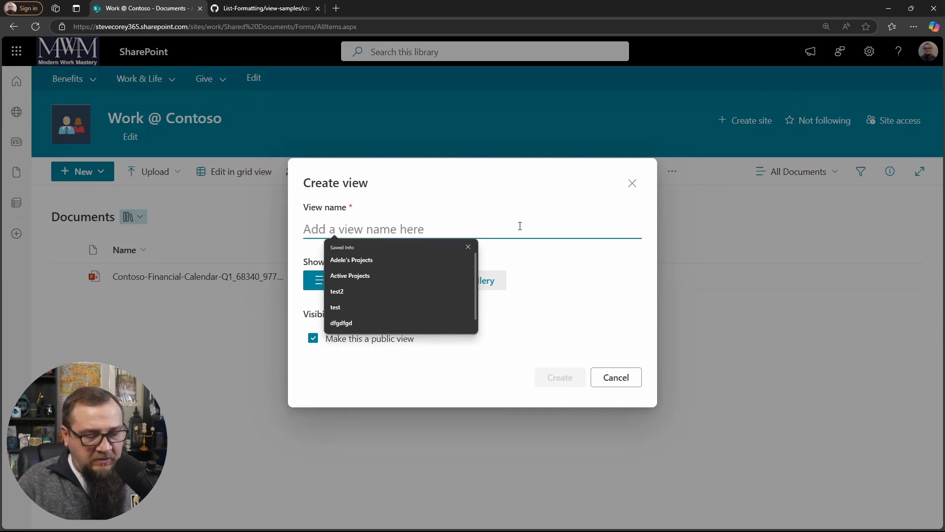
text(Clean View)
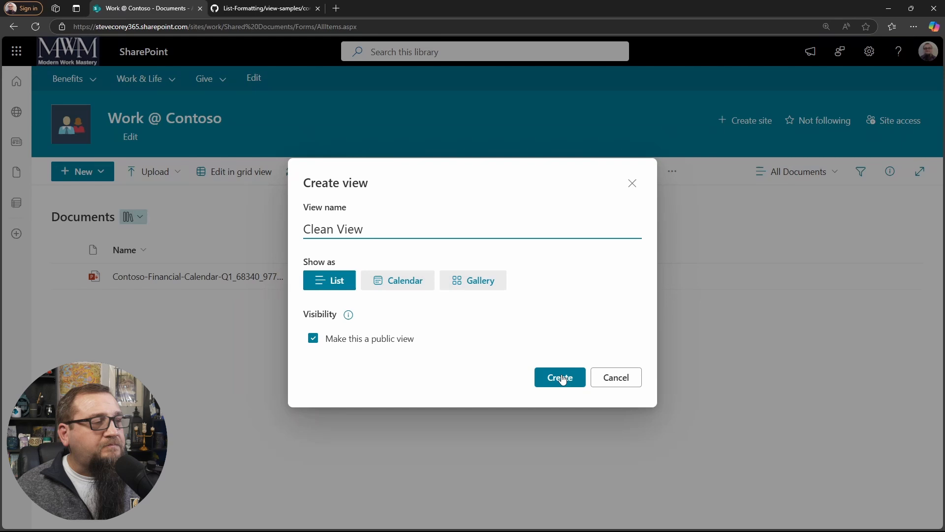
click(559, 377)
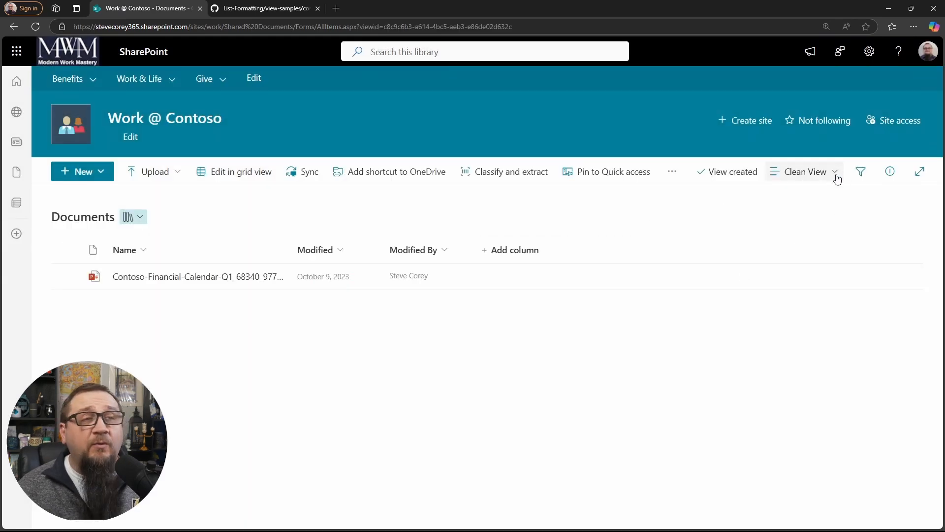
- Replace Clean View's default formatting with the copied command-bar-hiding JSON in advanced mode
click(804, 172)
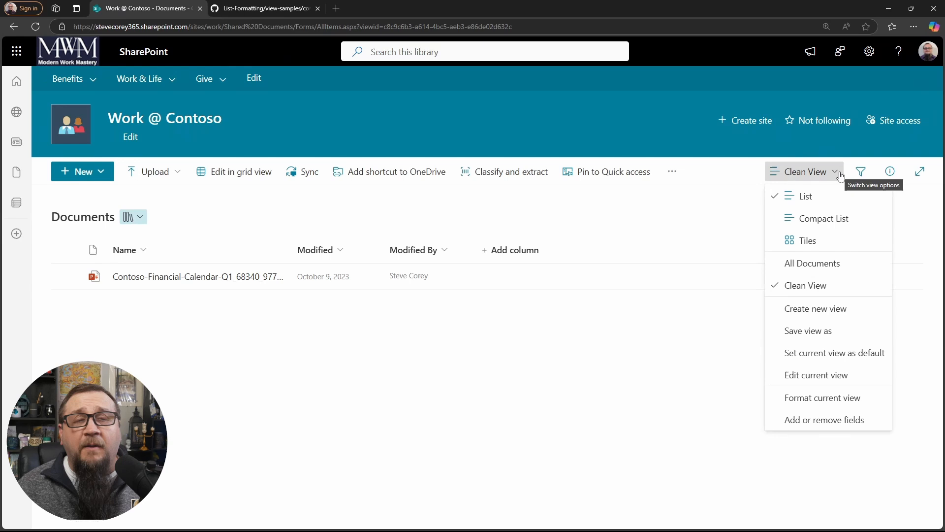
mouse_move(828, 396)
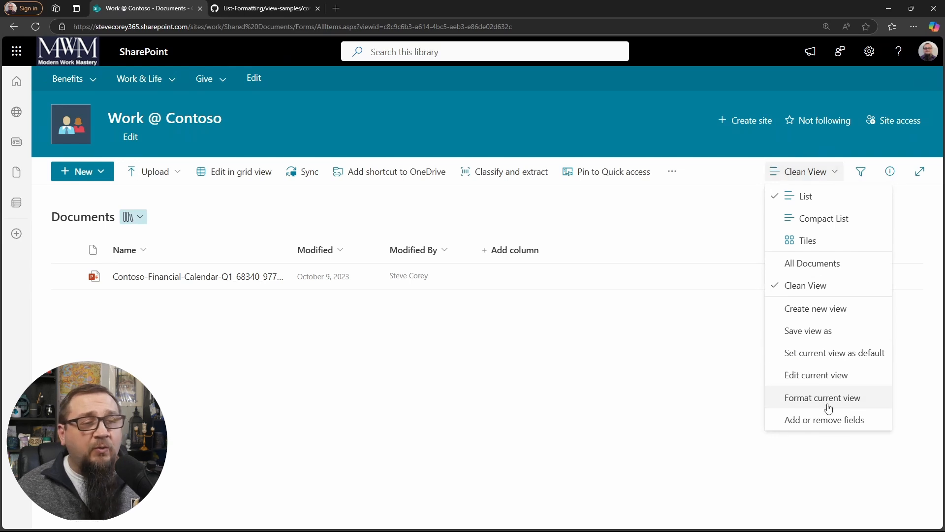
click(822, 396)
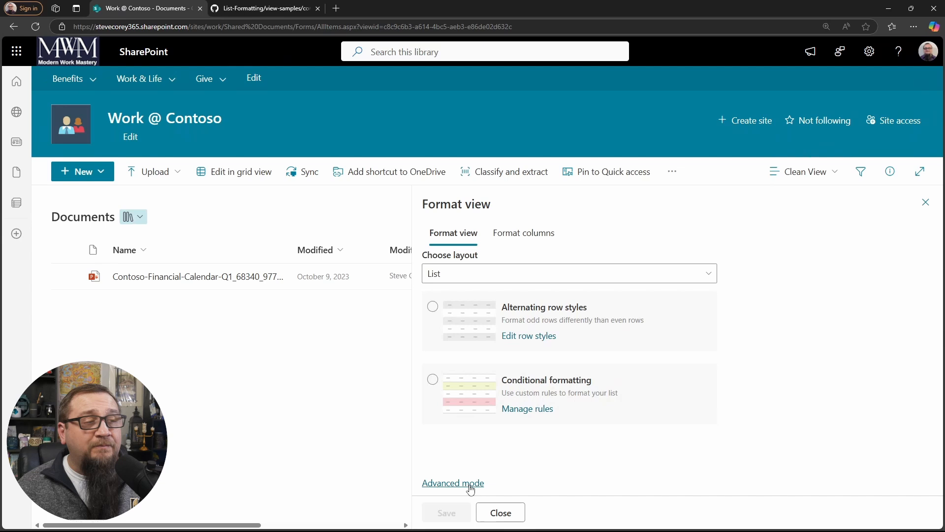
click(452, 482)
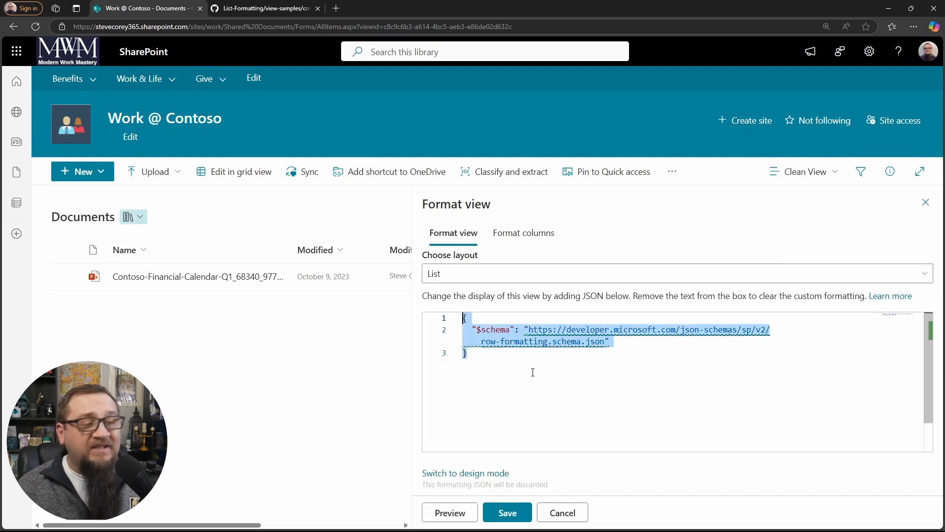
key(Delete)
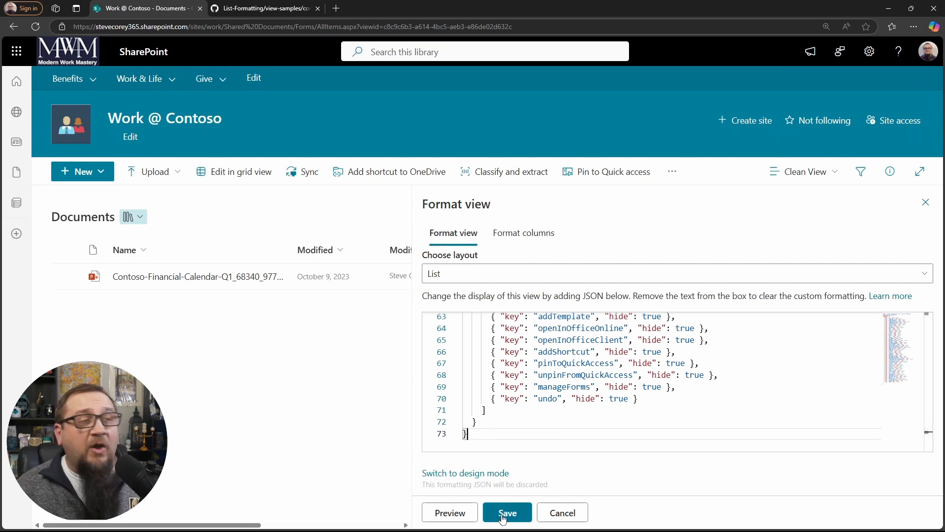
- Save the new view formatting so the toolbar actions disappear
click(507, 512)
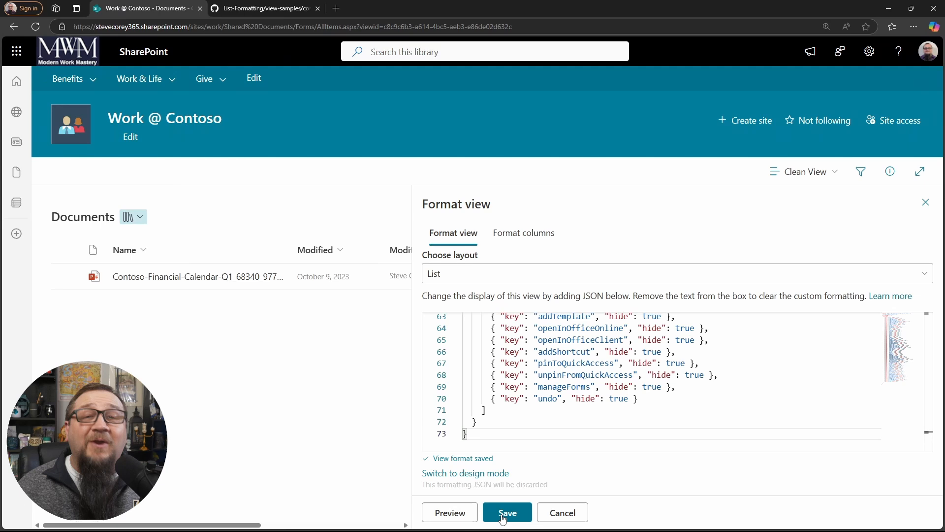
click(506, 512)
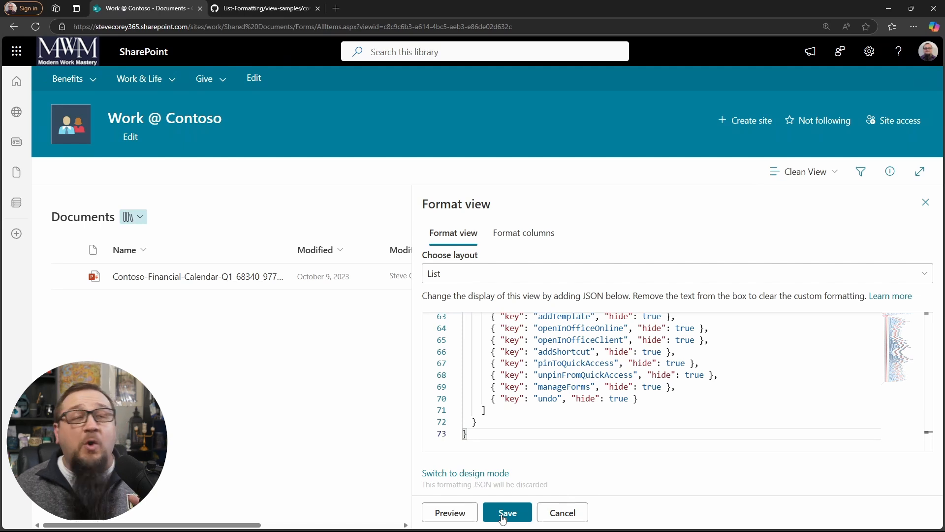
click(507, 512)
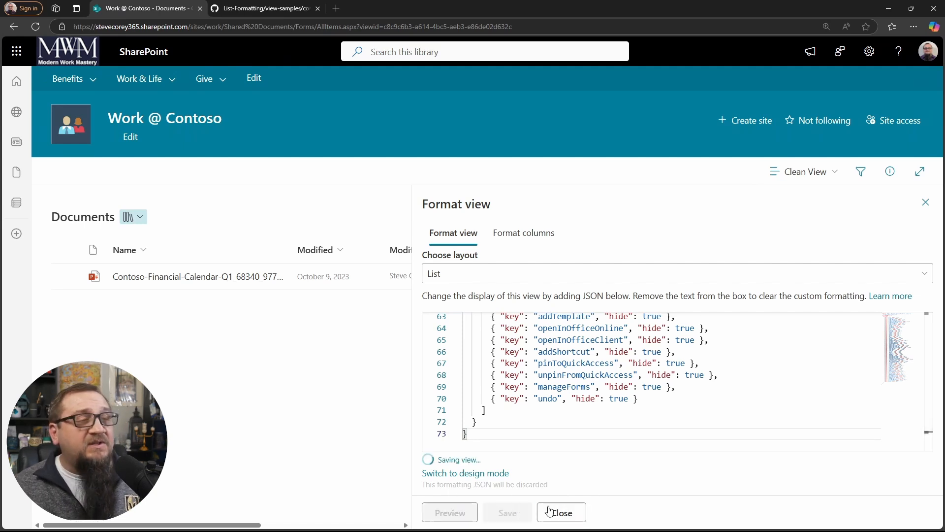
- Close the Format view pane, leaving the library with no command bar buttons
click(560, 512)
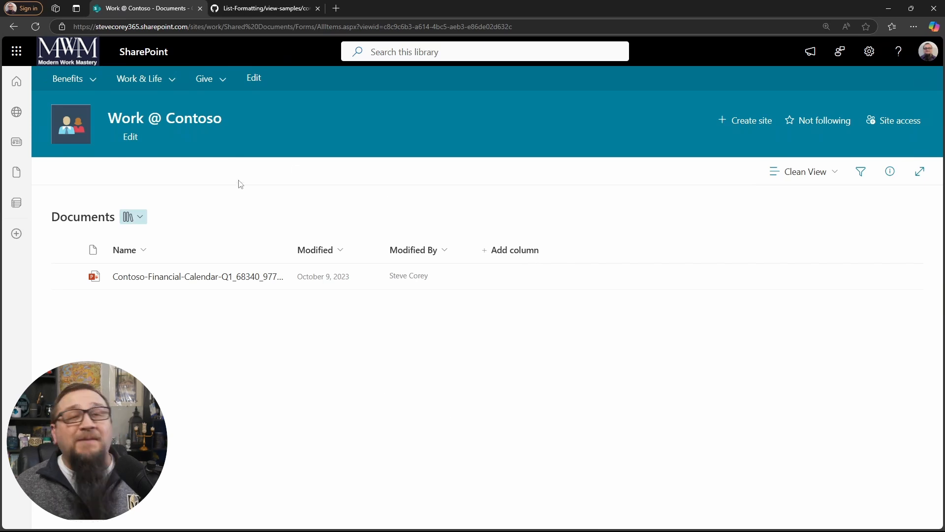
mouse_move(369, 175)
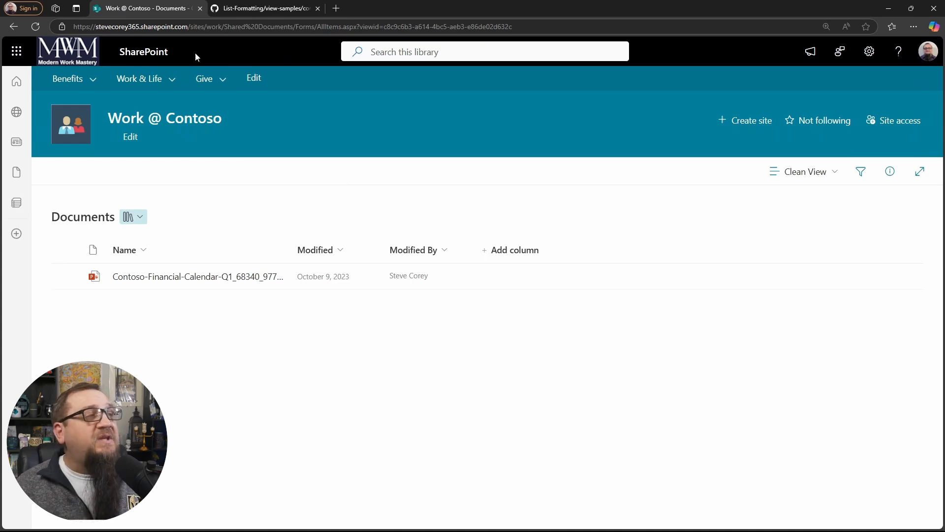
click(264, 8)
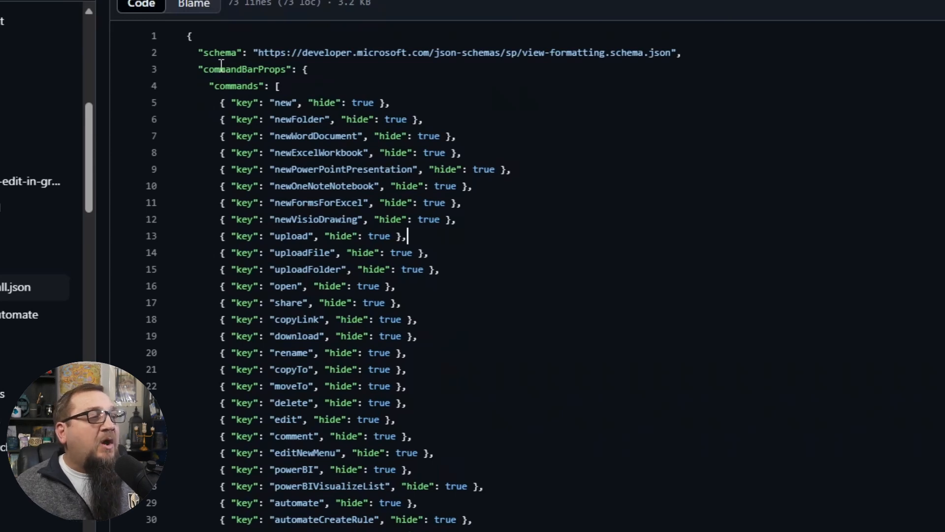
mouse_move(512, 310)
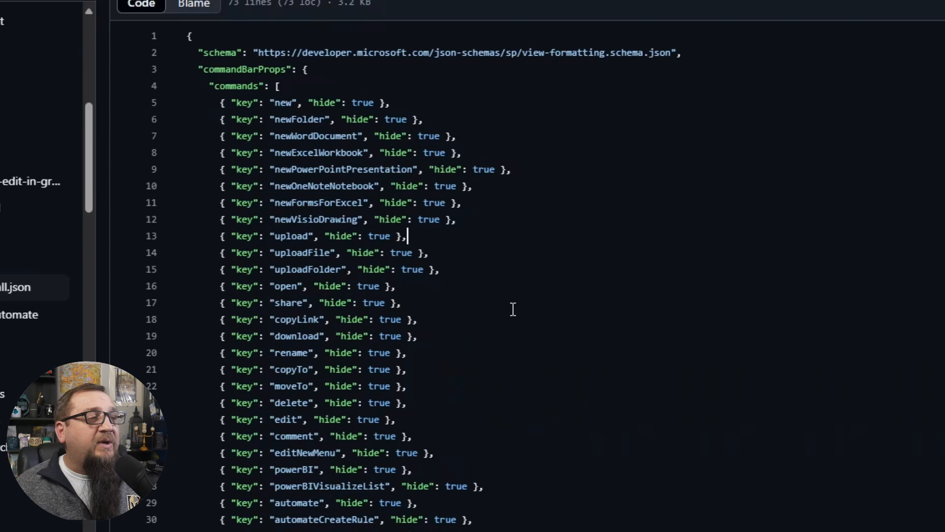
mouse_move(244, 52)
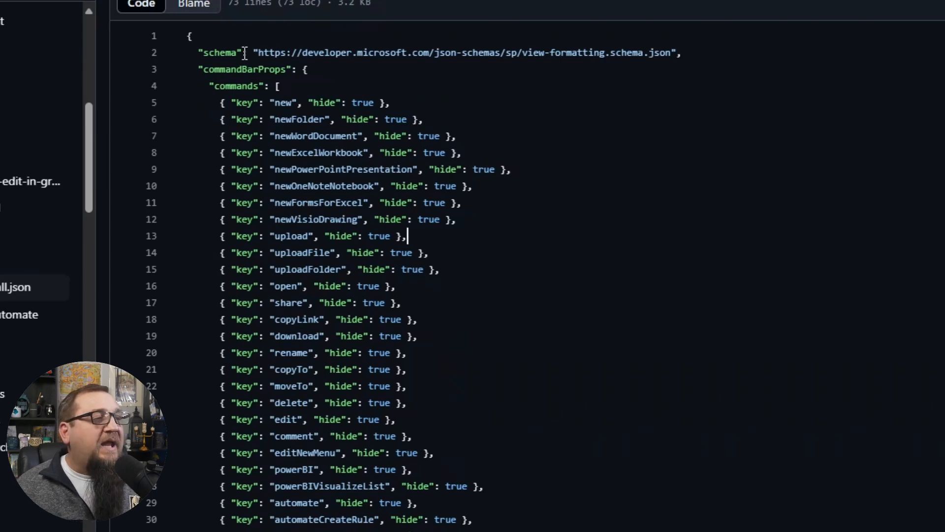
double_click(532, 52)
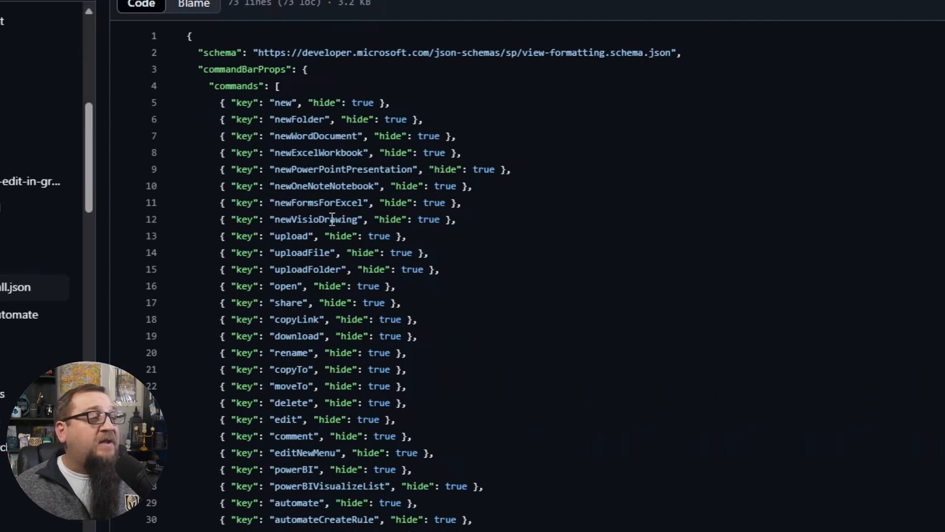
mouse_move(279, 203)
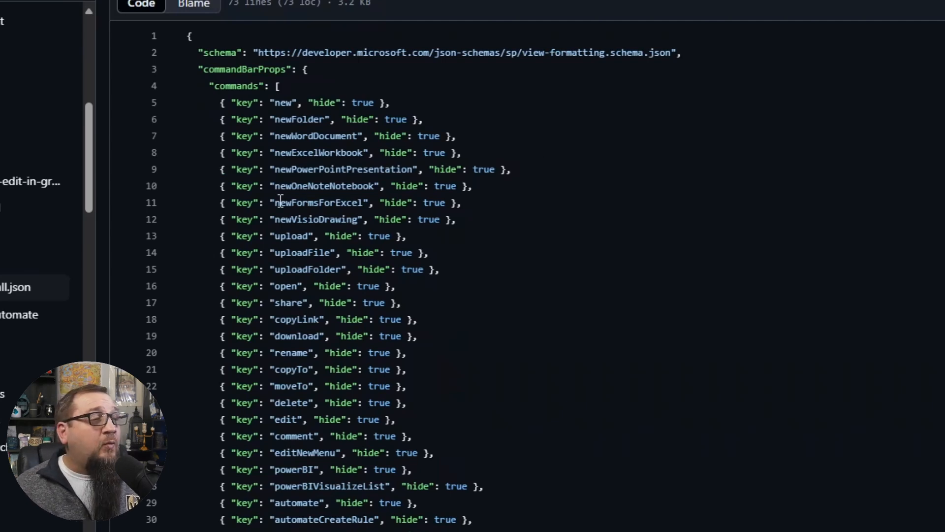
click(458, 218)
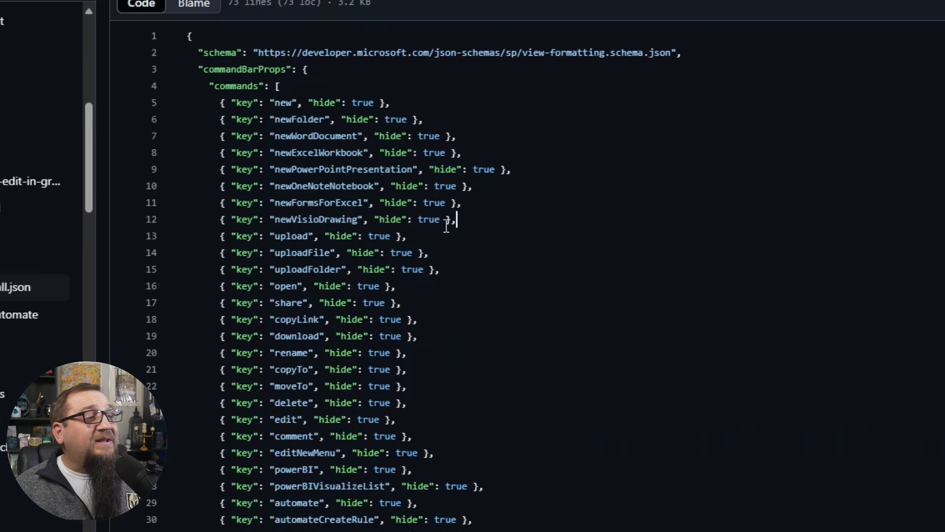
scroll(down, 3)
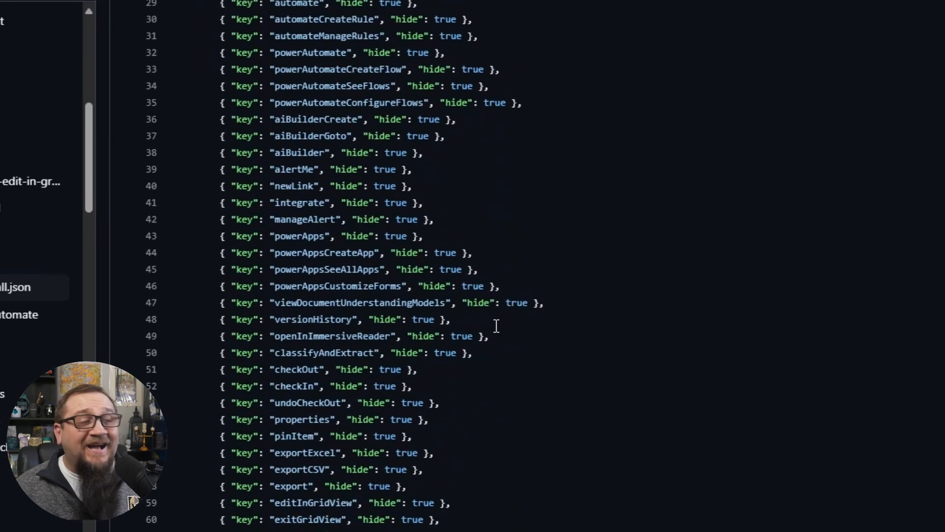
scroll(down, 3)
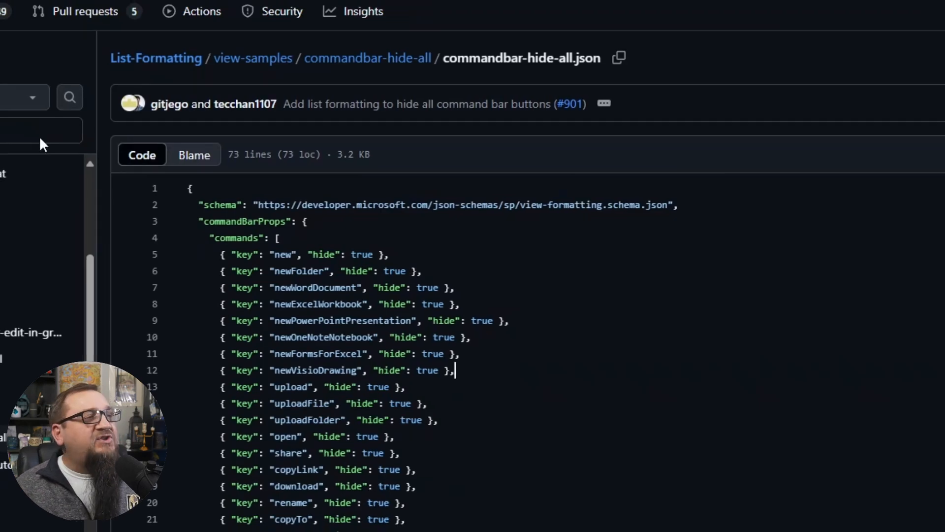
click(145, 8)
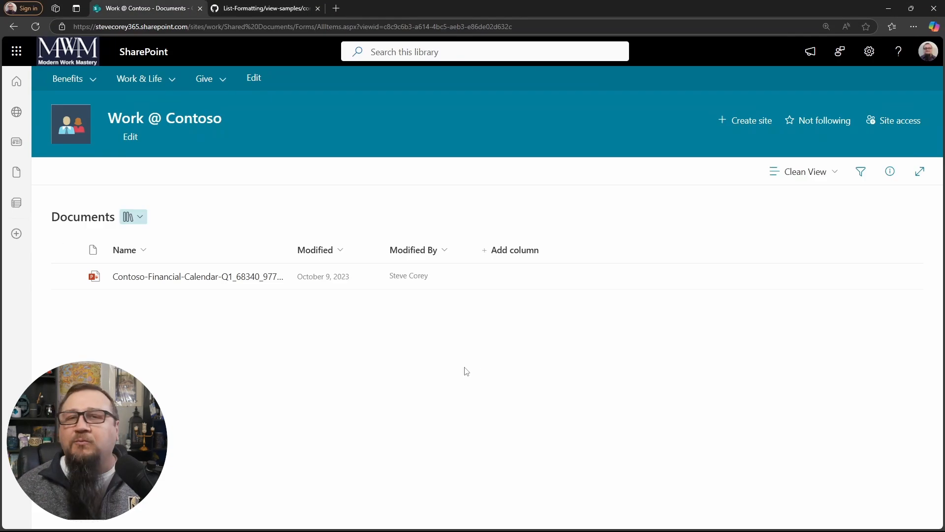